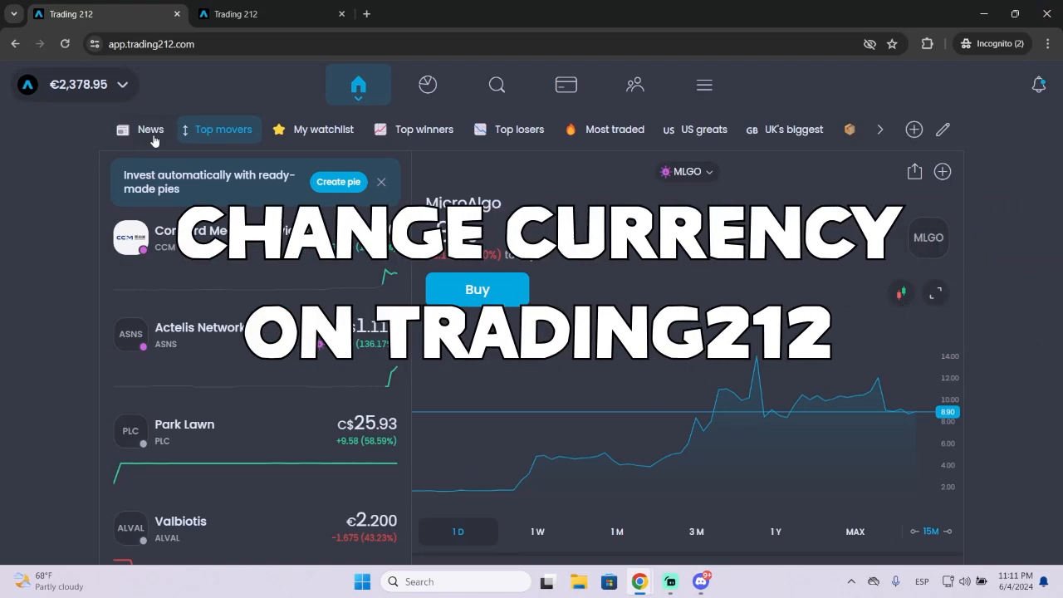
mouse_move(186, 88)
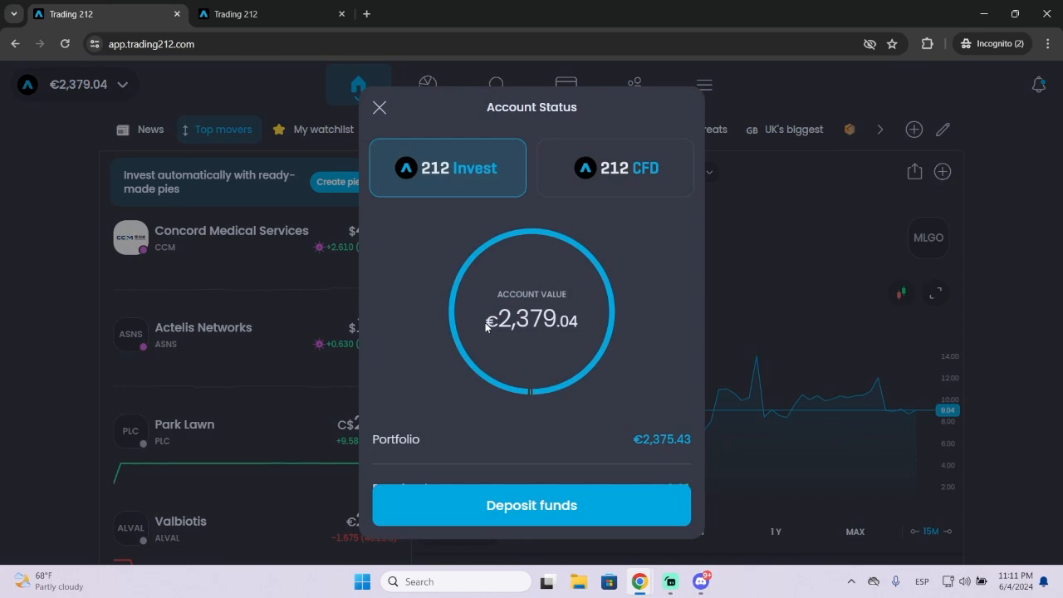
mouse_move(627, 324)
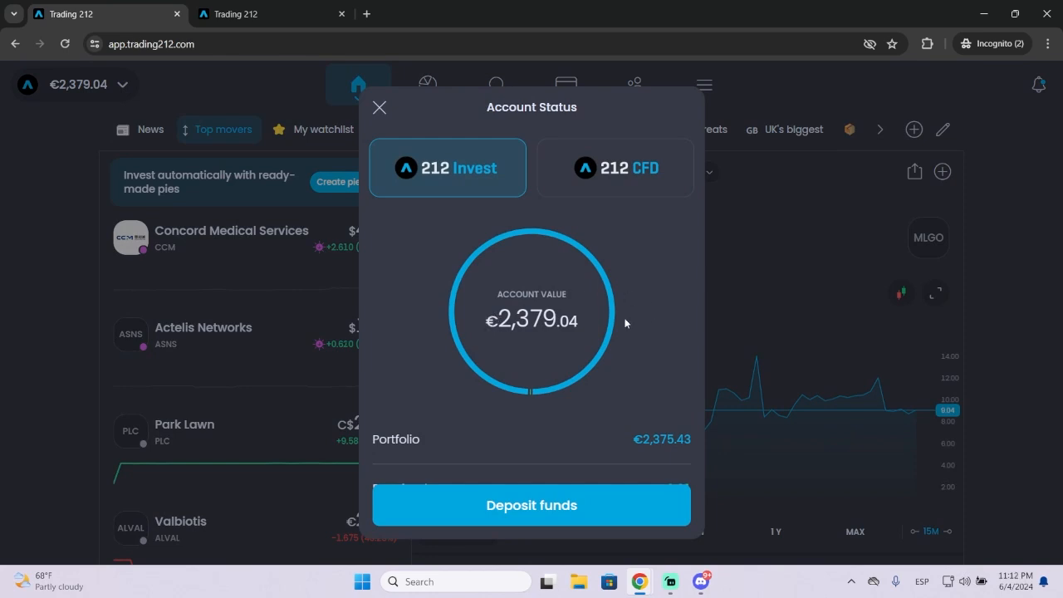
mouse_move(382, 160)
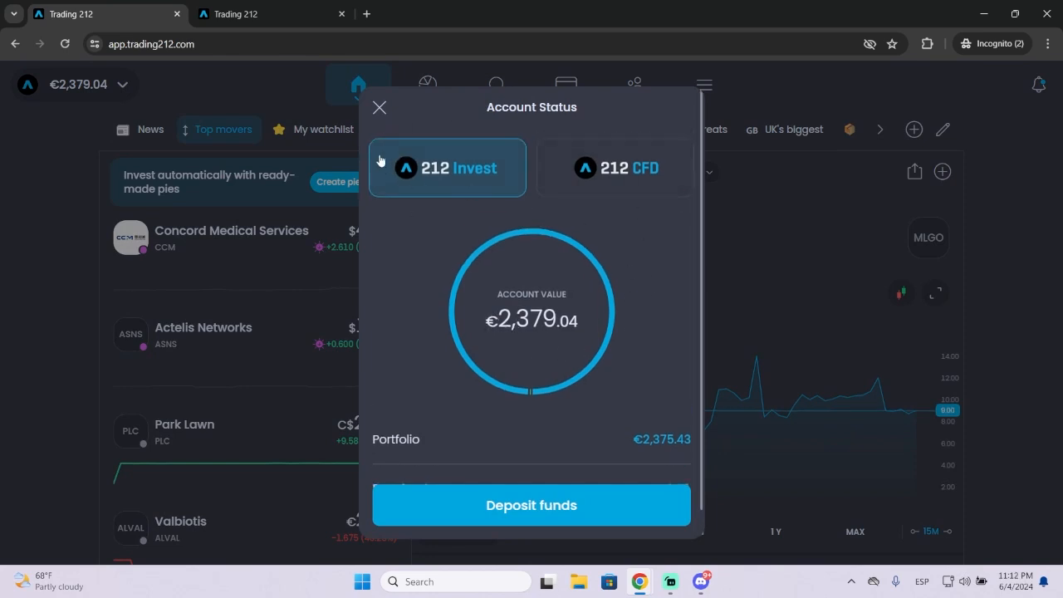
Close Account Status and expand 'What is a primary currency?' in the multi-currency FAQ
left_click(380, 107)
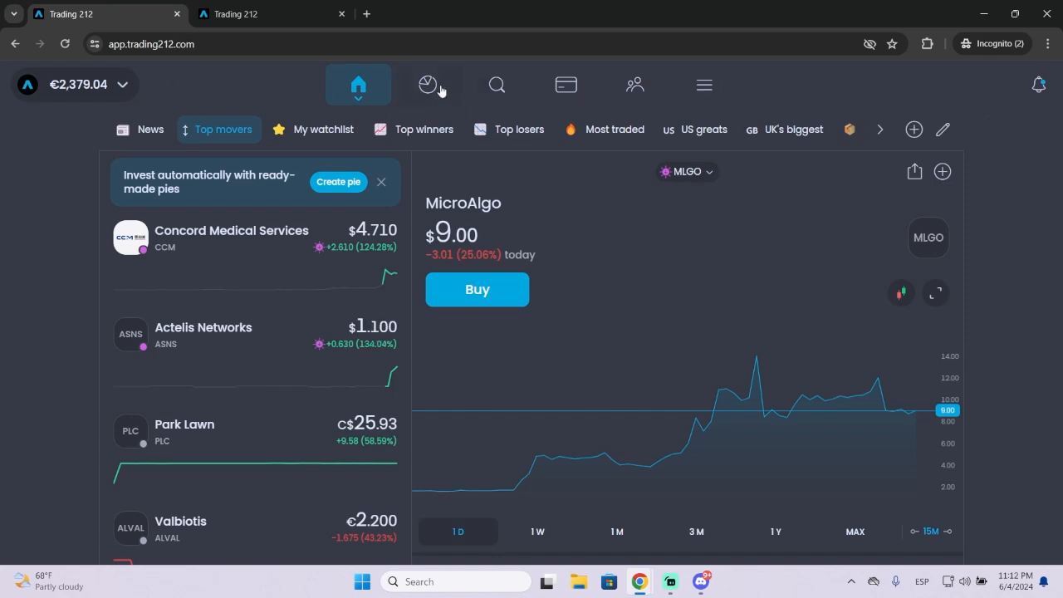
mouse_move(265, 98)
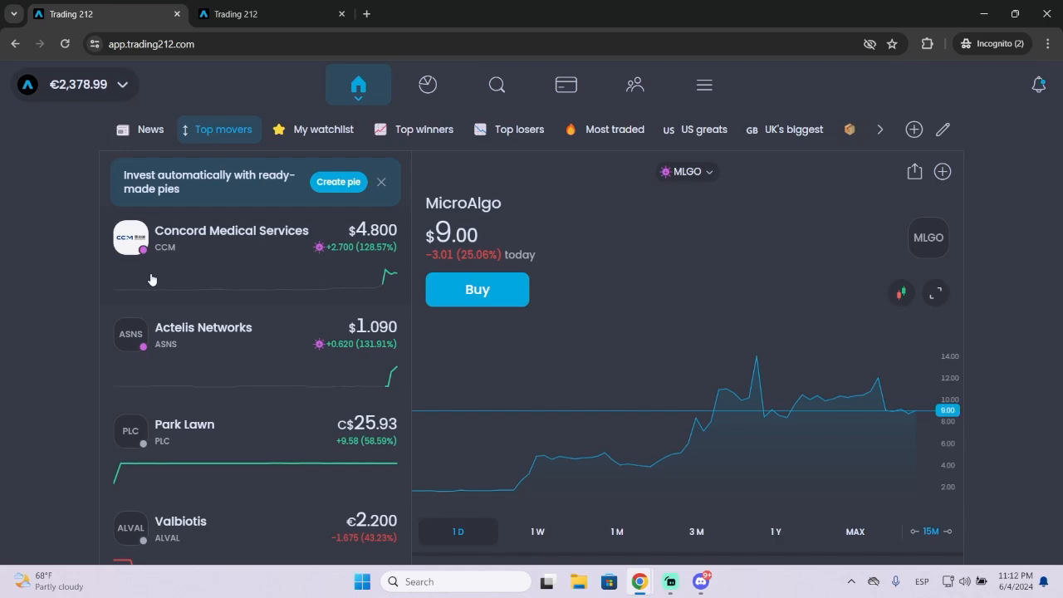
left_click(266, 14)
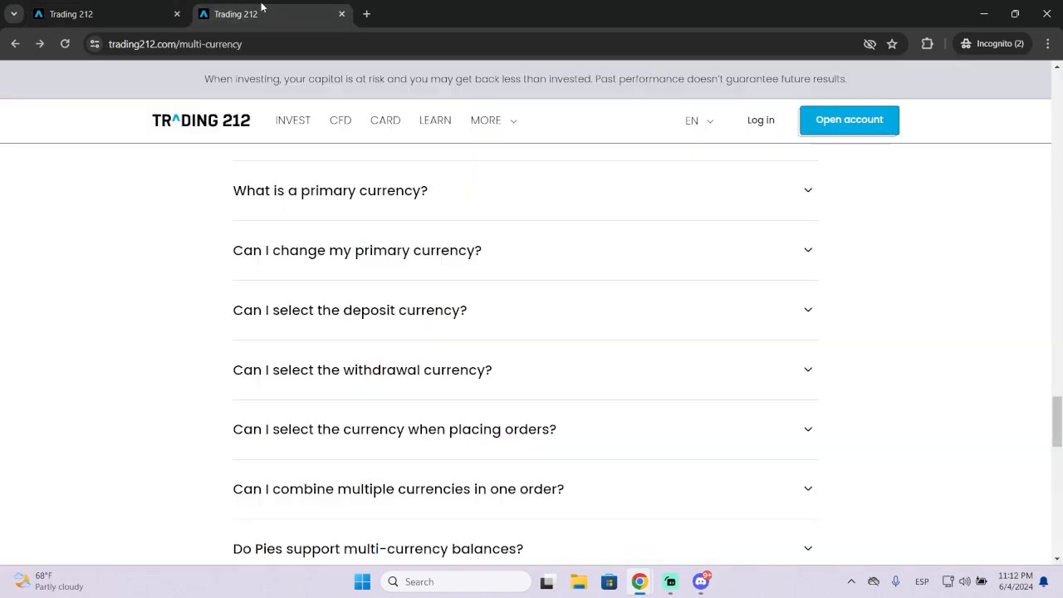
scroll("up", 3)
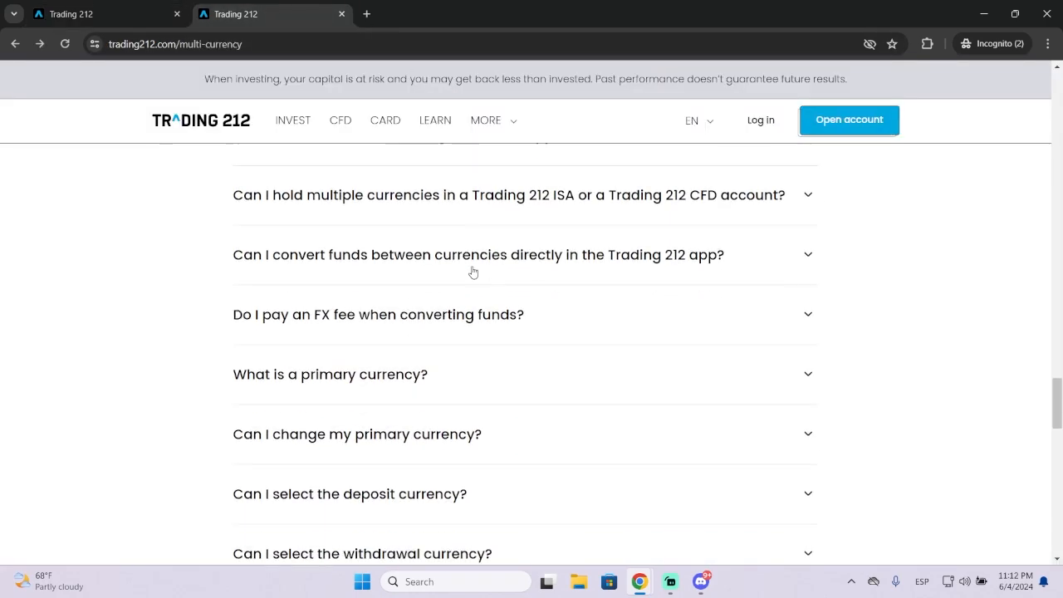
scroll("down", 3)
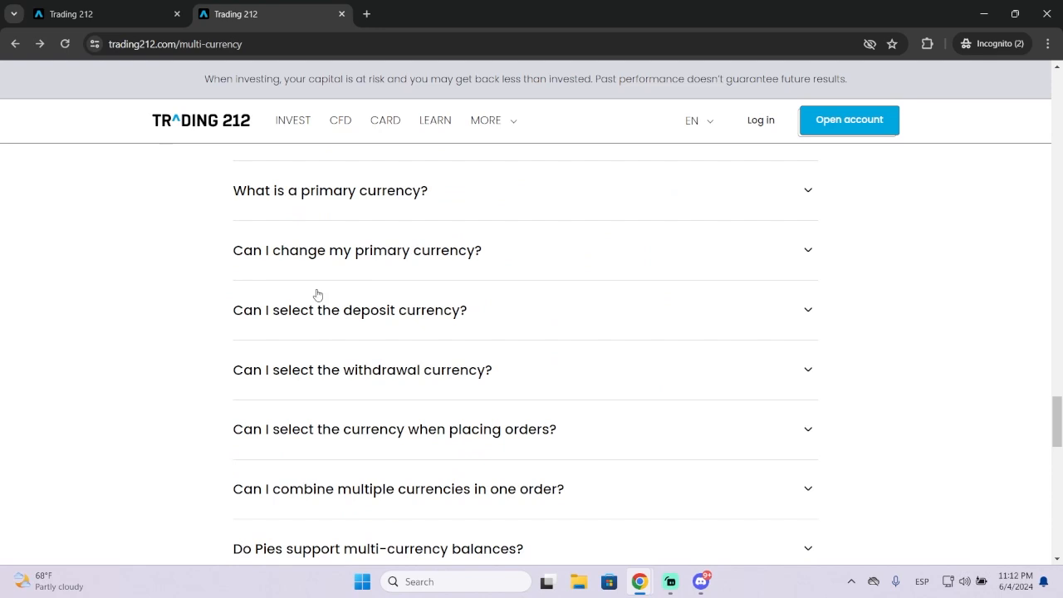
left_click(330, 190)
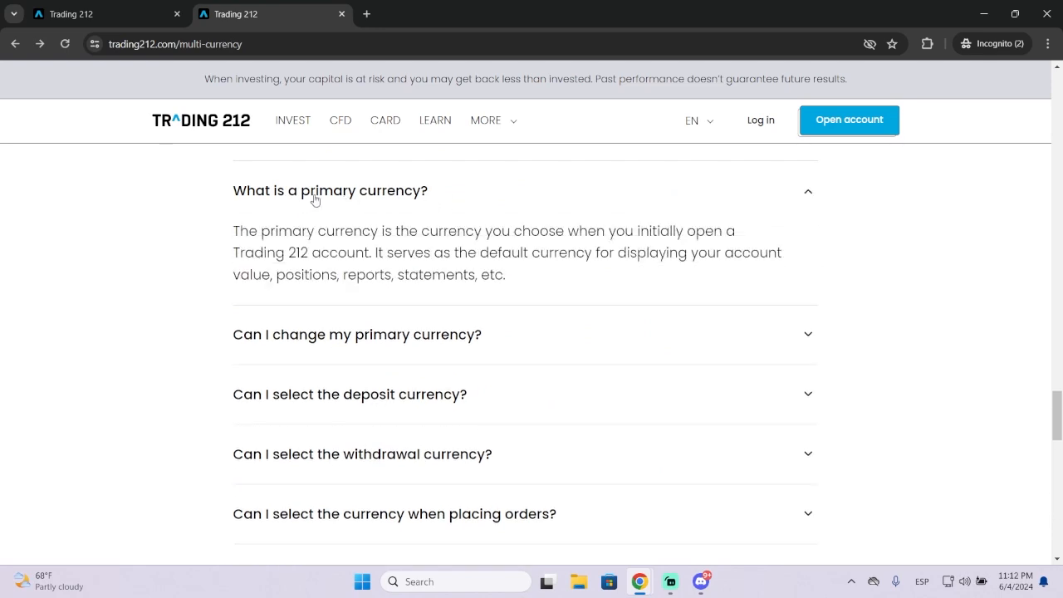
mouse_move(459, 237)
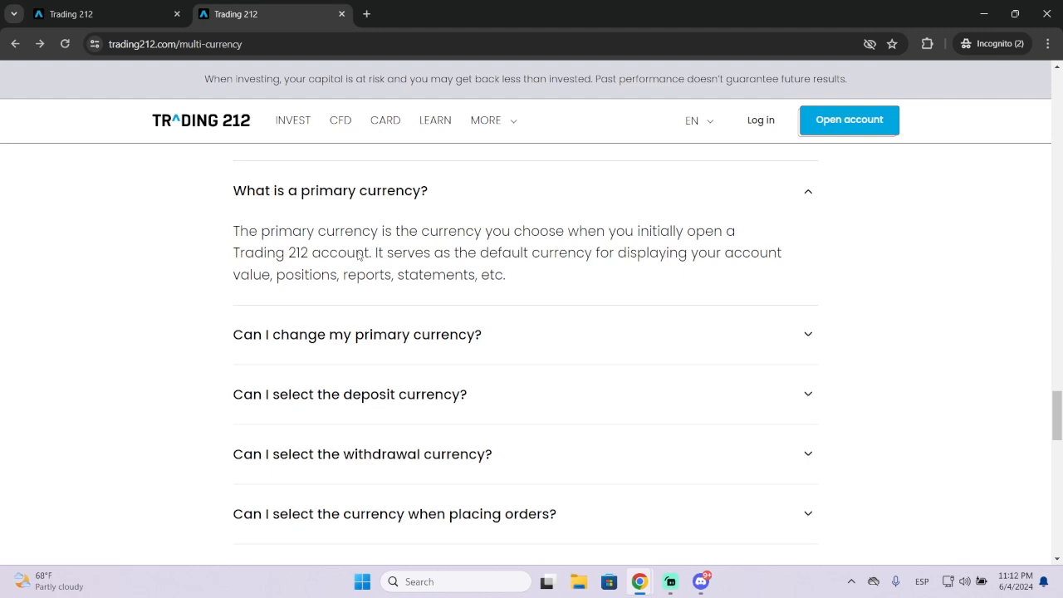
mouse_move(448, 282)
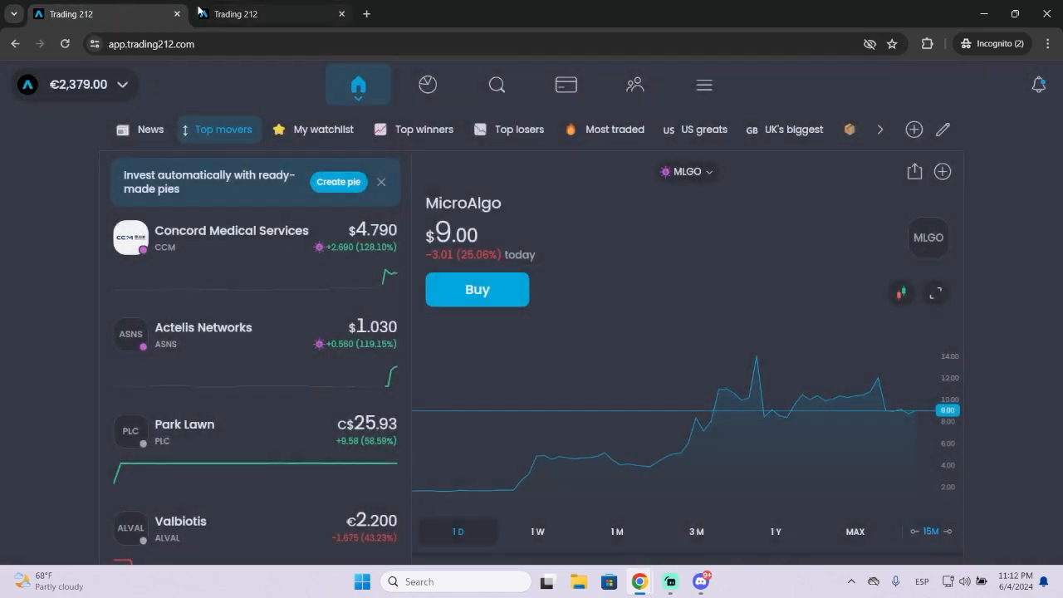
Read 'Can I change my primary currency?', highlight the supported currencies, and return to the app
left_click(266, 14)
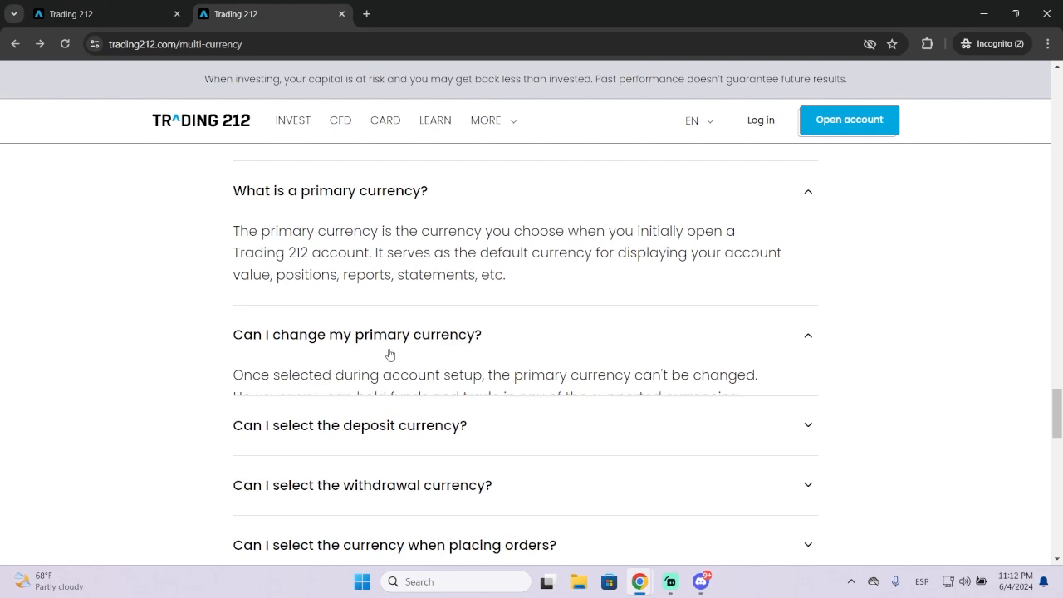
scroll("down", 3)
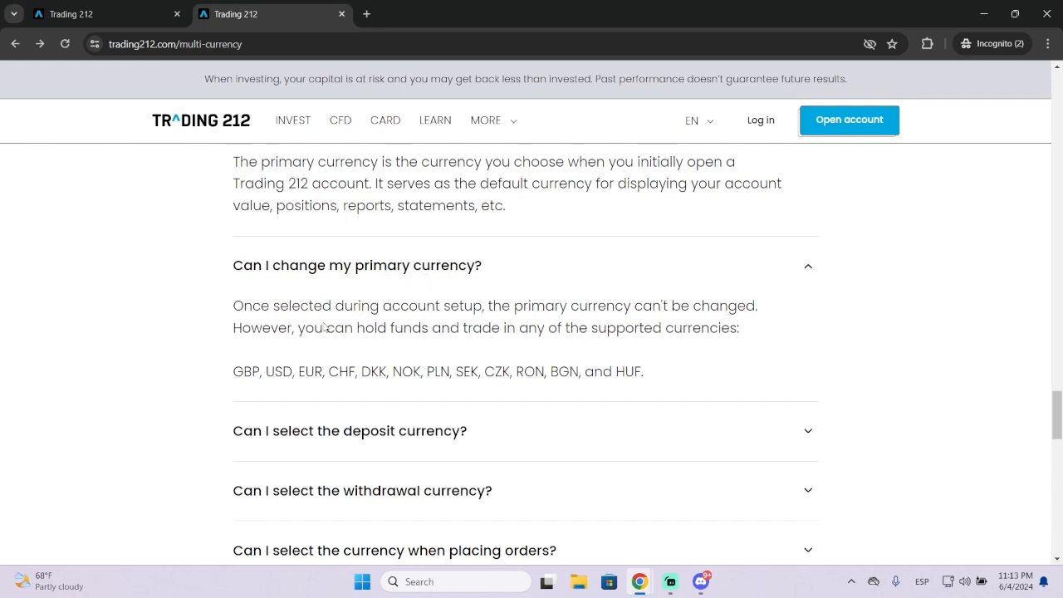
scroll("down", 3)
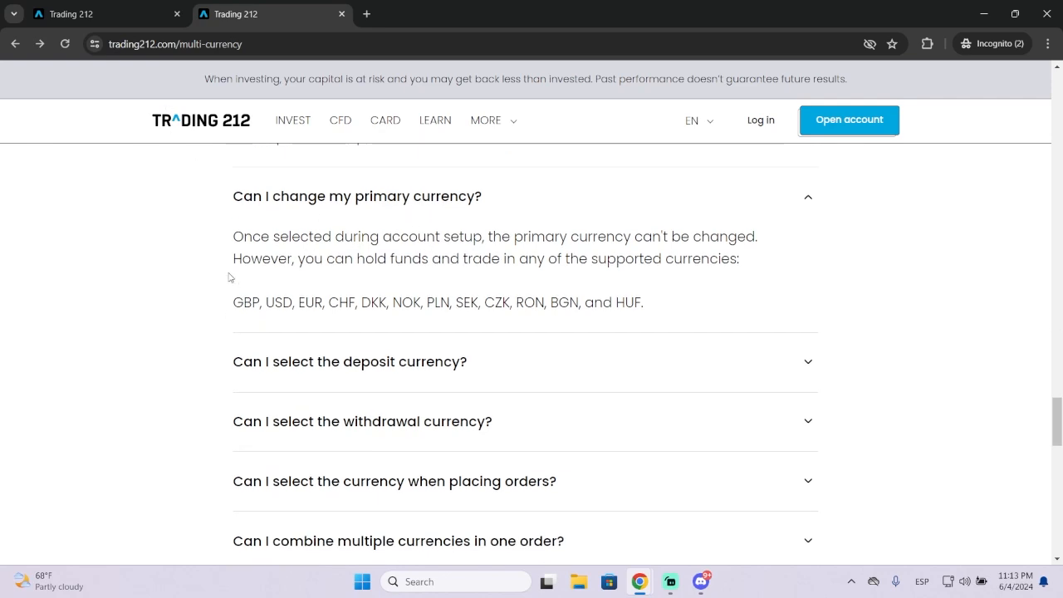
mouse_move(377, 269)
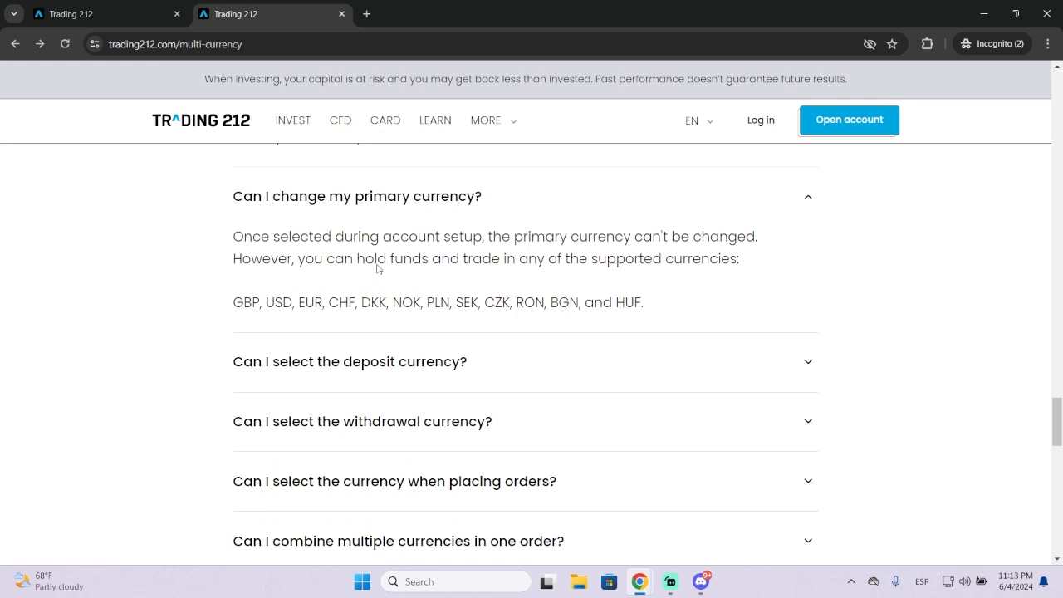
left_click_drag(234, 303, 382, 302)
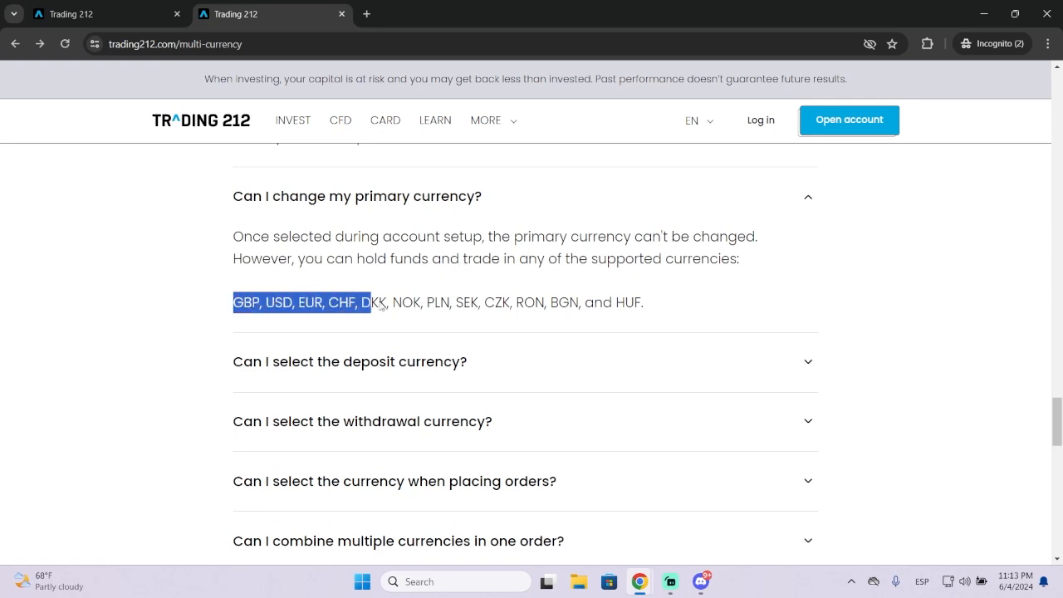
left_click(99, 15)
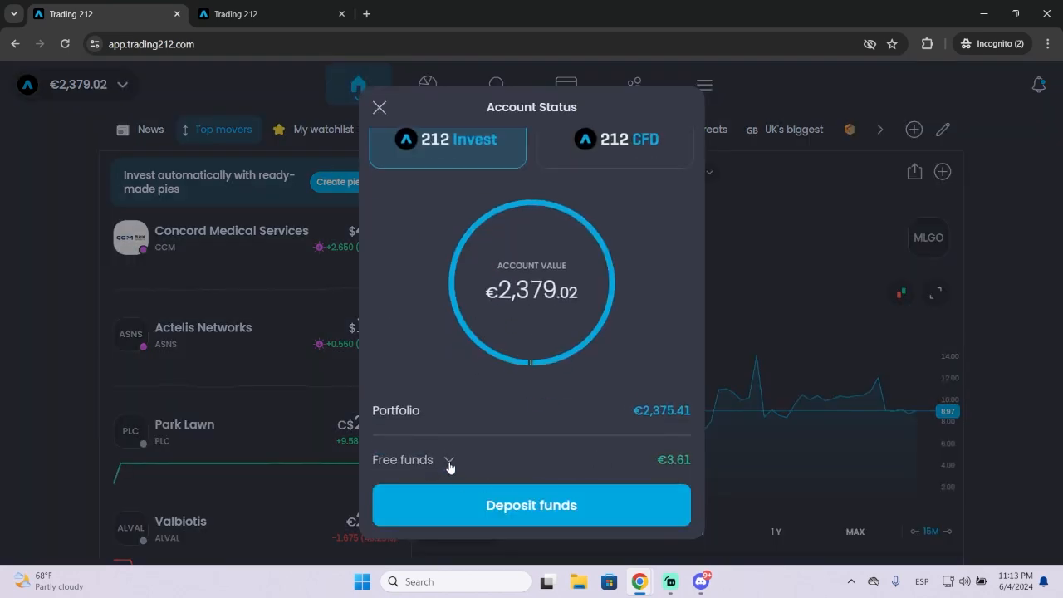
left_click(449, 461)
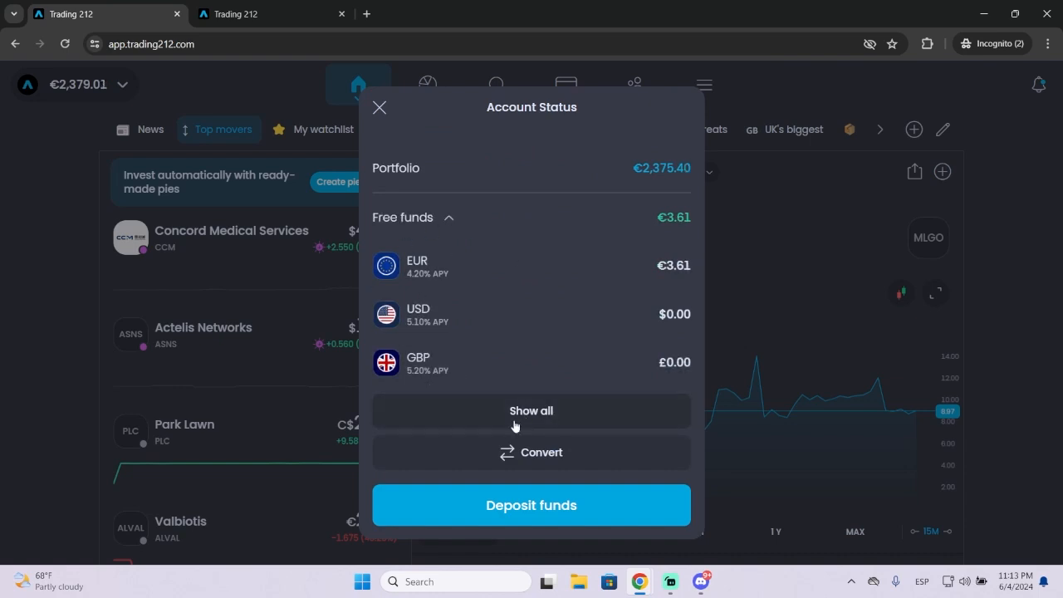
left_click(531, 410)
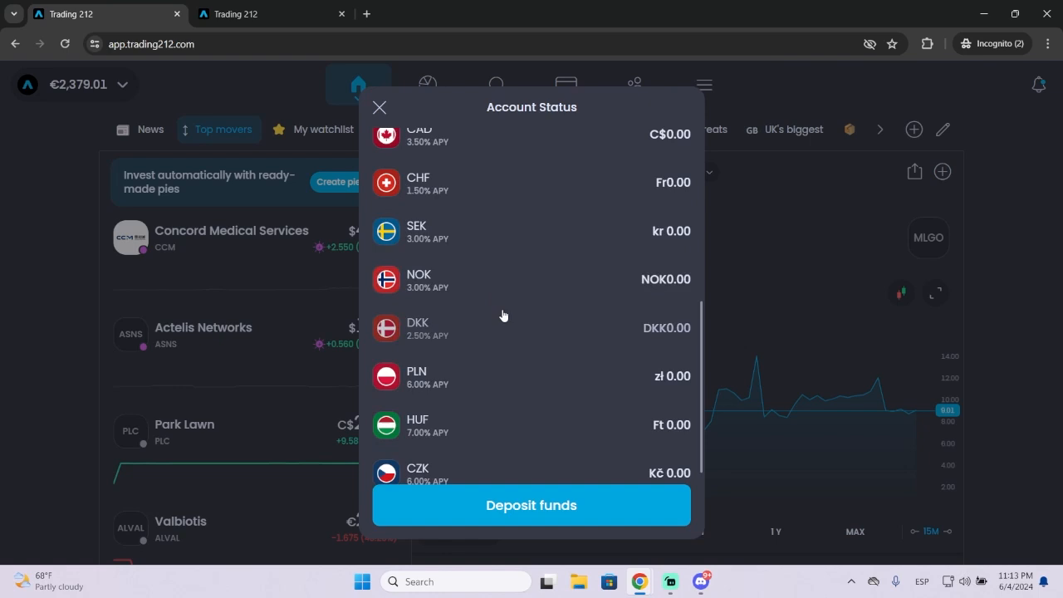
scroll("up", 3)
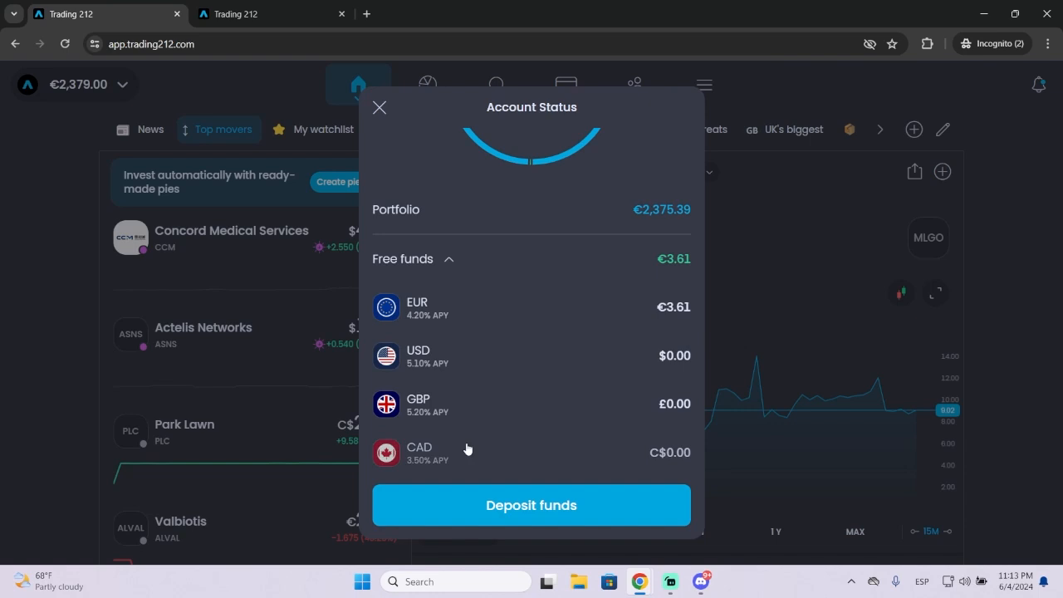
mouse_move(437, 268)
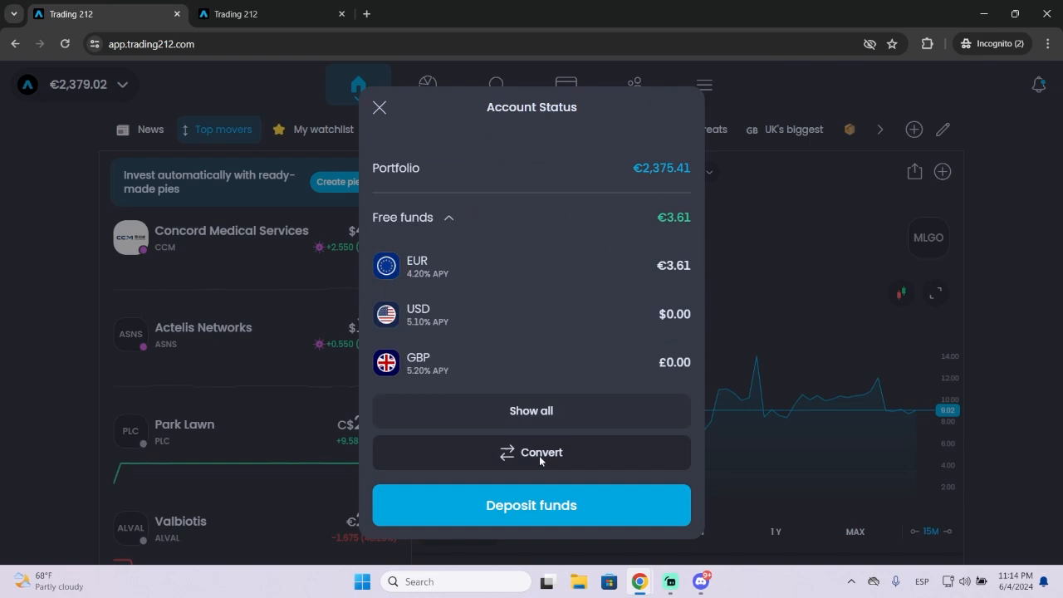
Set up a €3.00 EUR to USD conversion receiving $3.26, after checking the FX fee popup
left_click(531, 452)
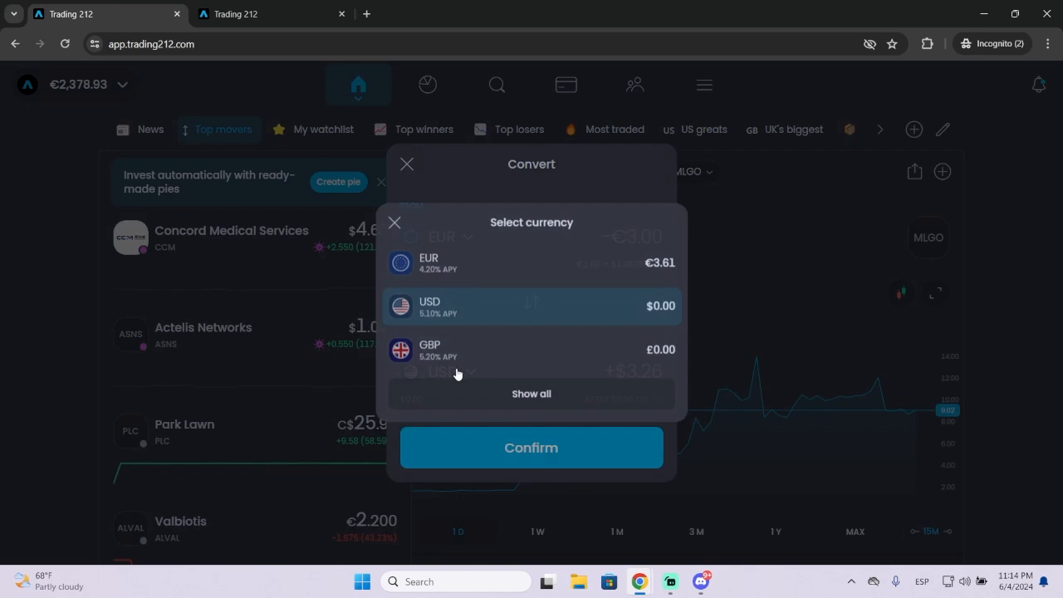
left_click(531, 393)
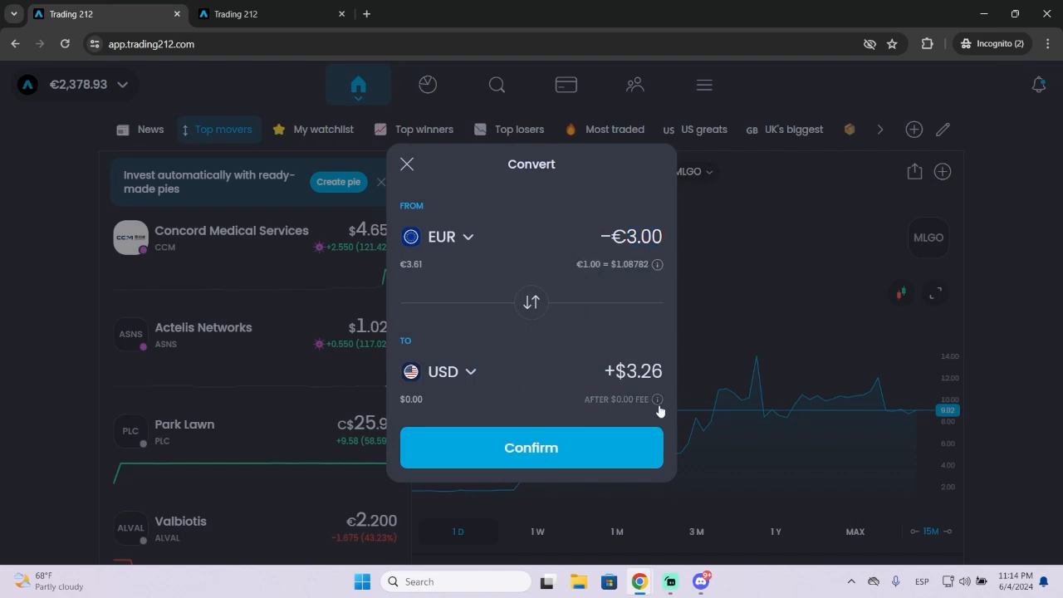
left_click(658, 399)
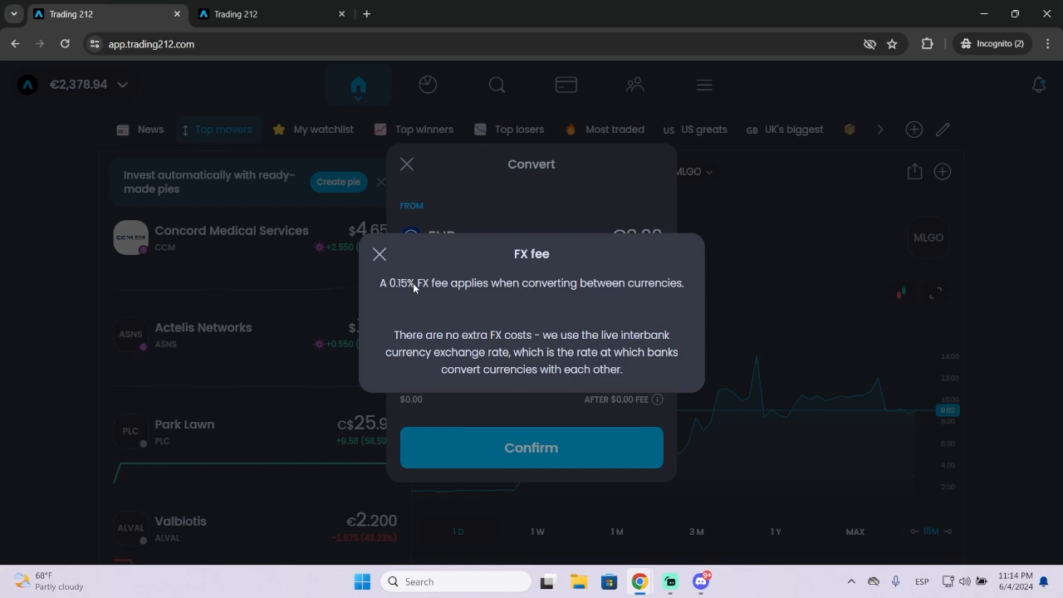
mouse_move(552, 278)
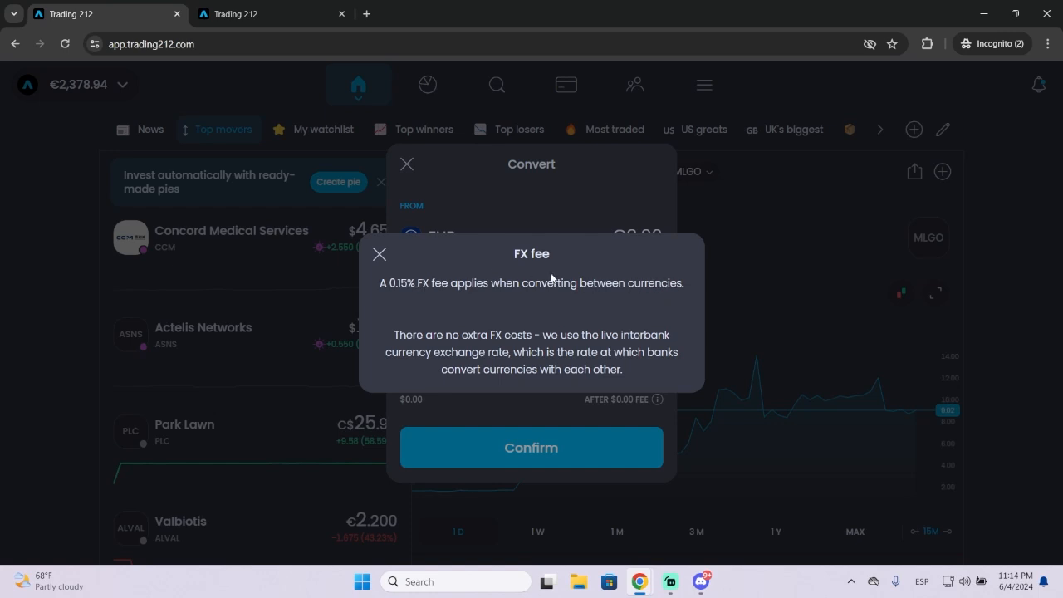
left_click(380, 255)
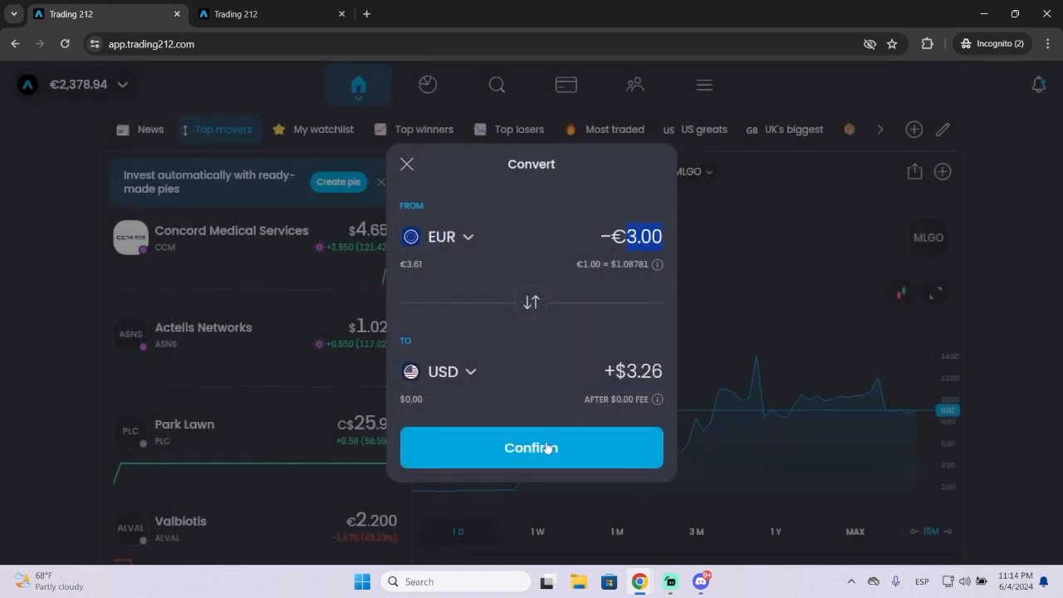
Confirm the €3.00 conversion and view free funds of $3.26 USD and €0.61 EUR
left_click(531, 447)
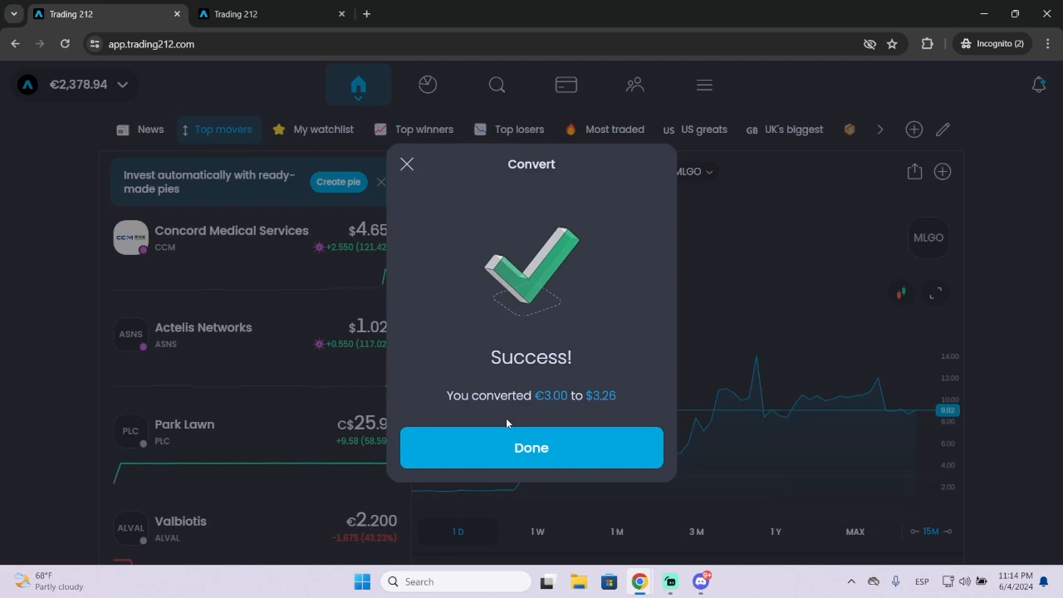
mouse_move(524, 364)
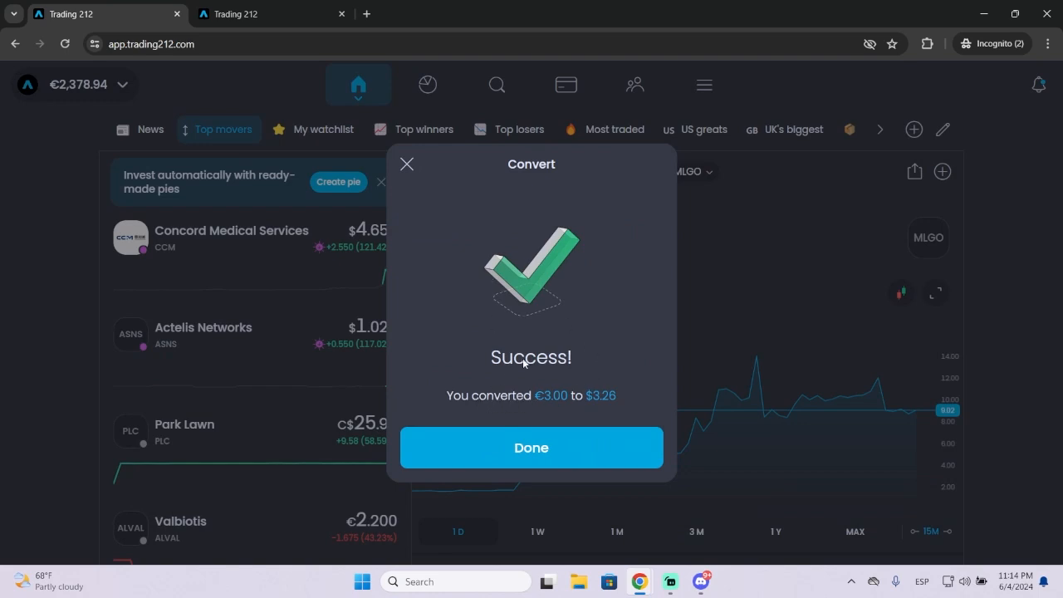
left_click(530, 447)
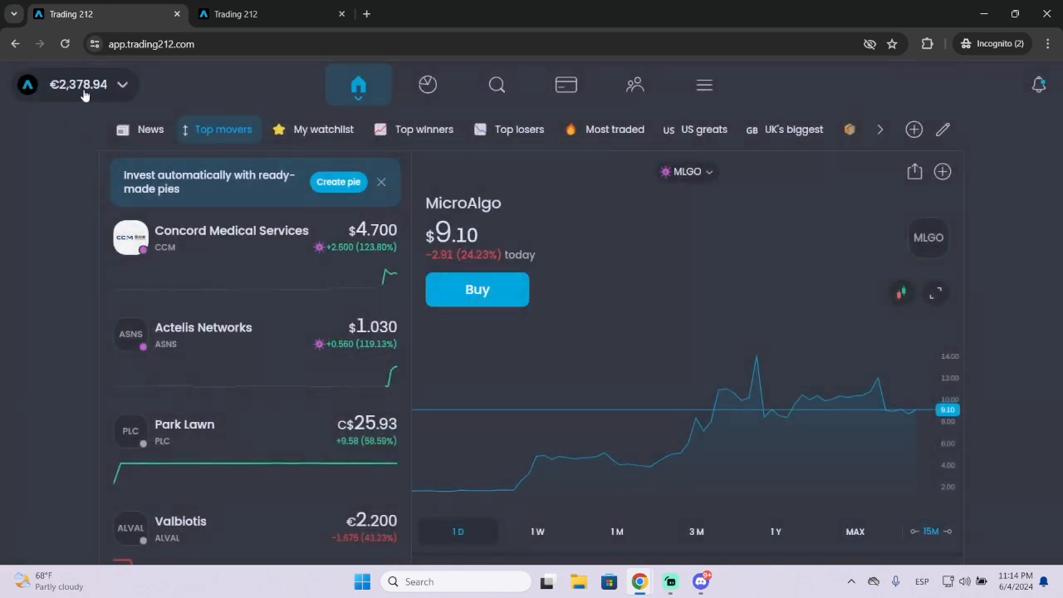
left_click(78, 84)
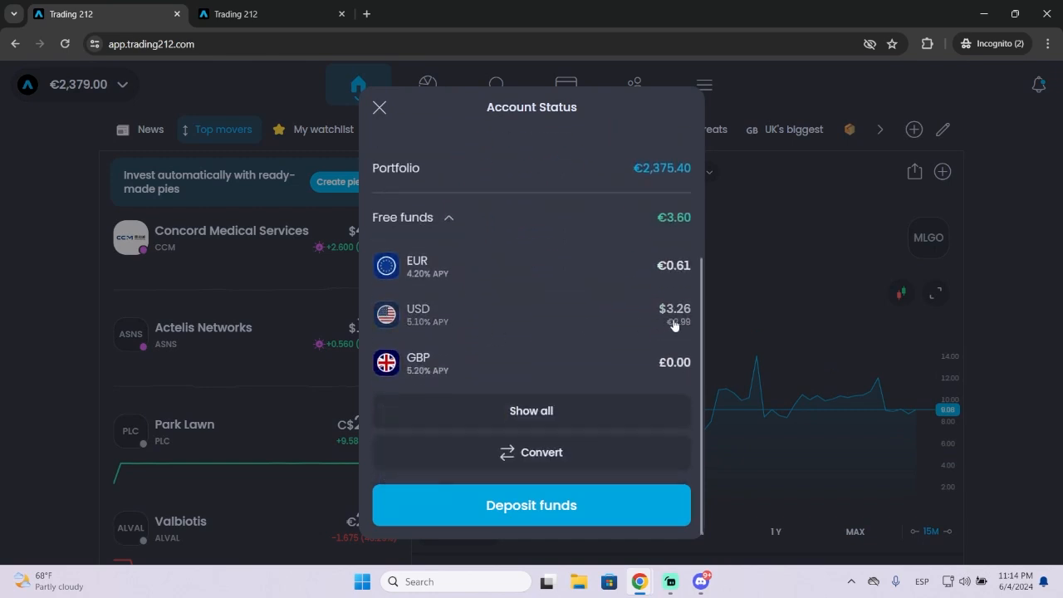
mouse_move(630, 370)
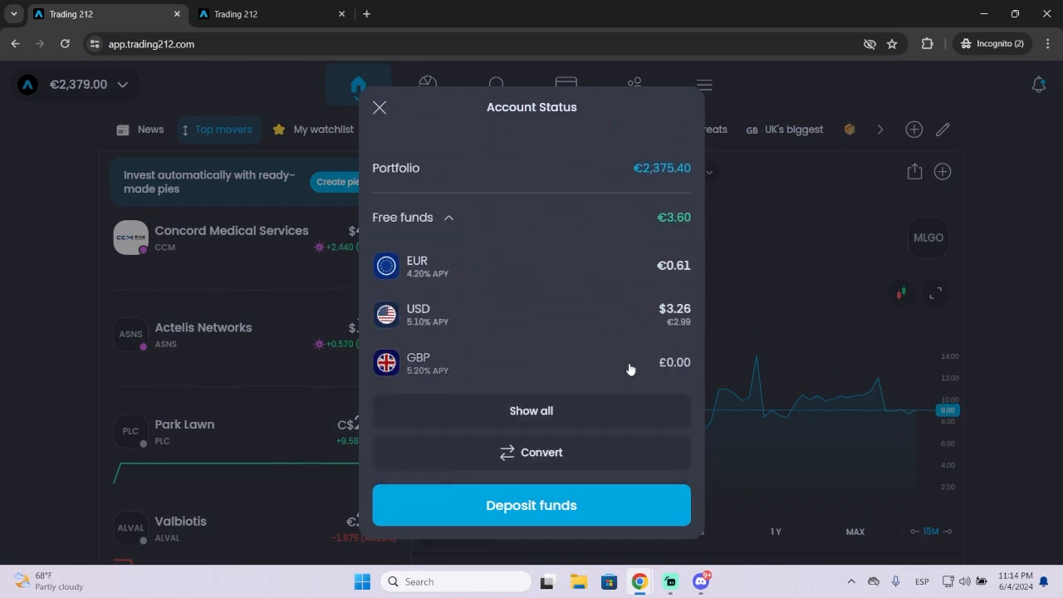
Reopen the Convert form and close it unused, returning to the home screen
left_click(531, 452)
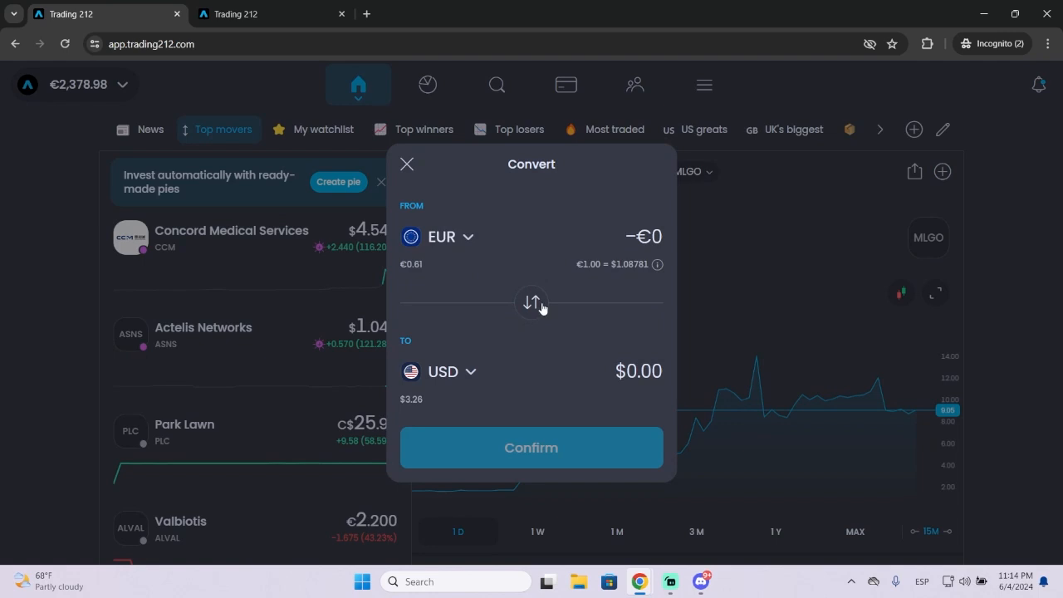
left_click(531, 301)
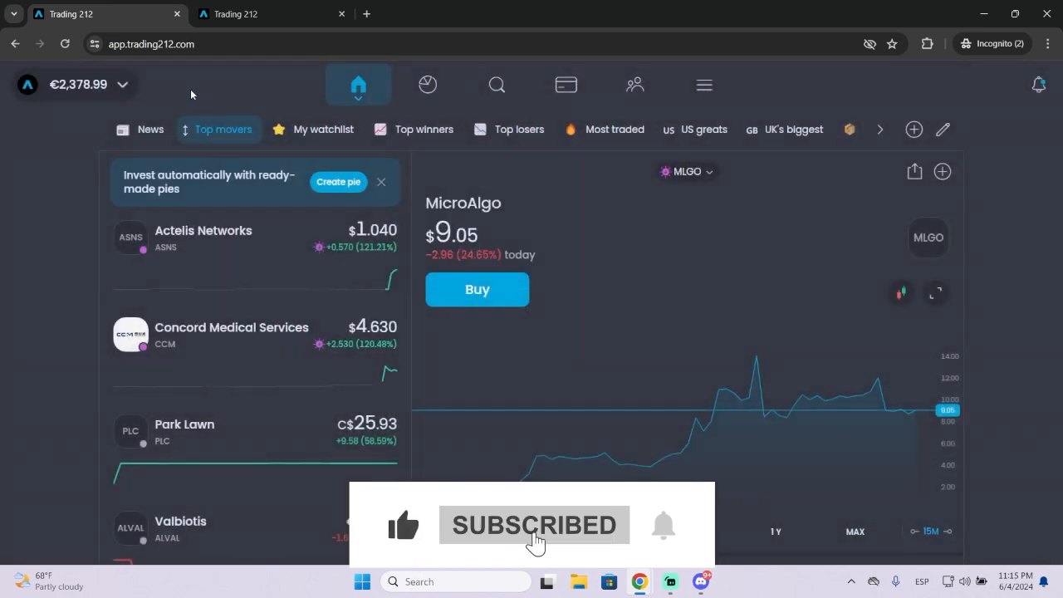
mouse_move(581, 392)
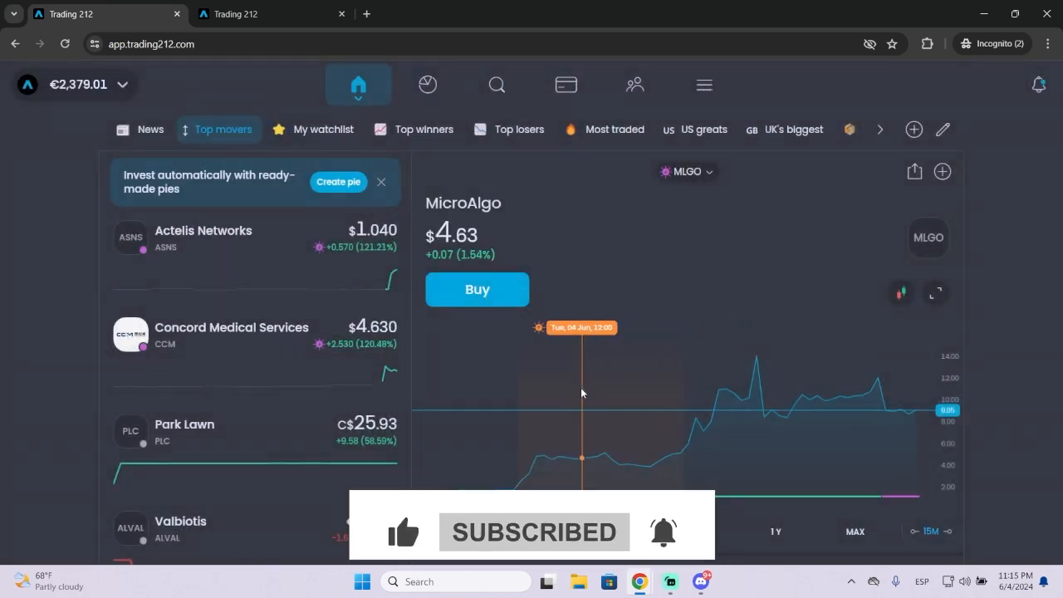